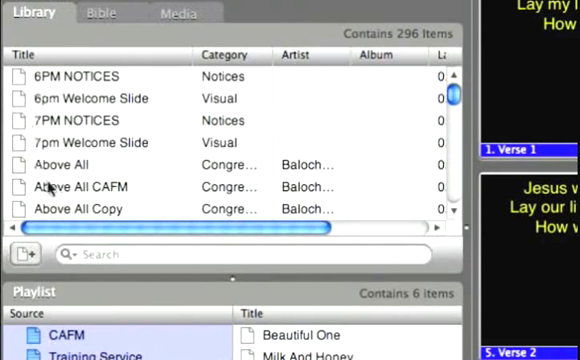
pyautogui.moveTo(35, 130)
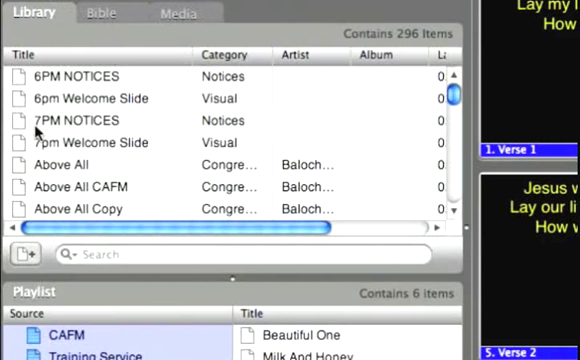
pyautogui.moveTo(150, 190)
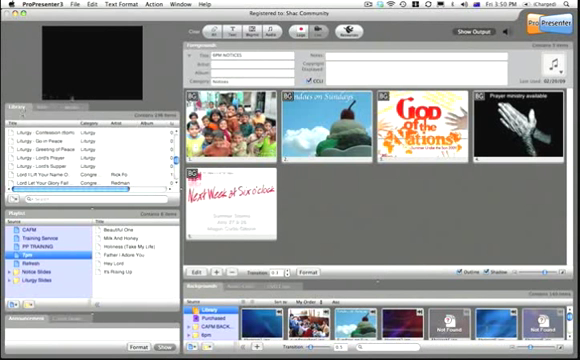
# Open the Bible section and scroll through the 16 saved scripture passages
pyautogui.scroll(-3)
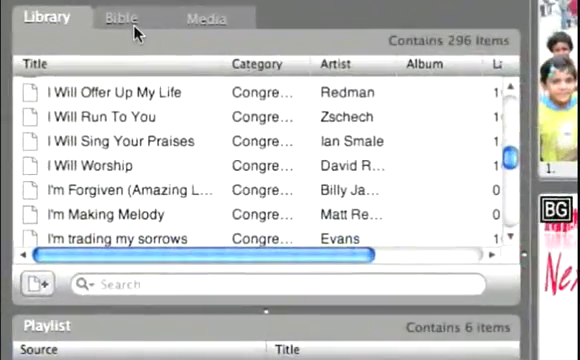
pyautogui.click(121, 17)
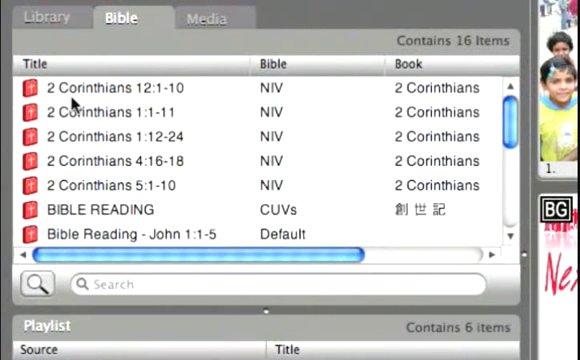
pyautogui.scroll(-3)
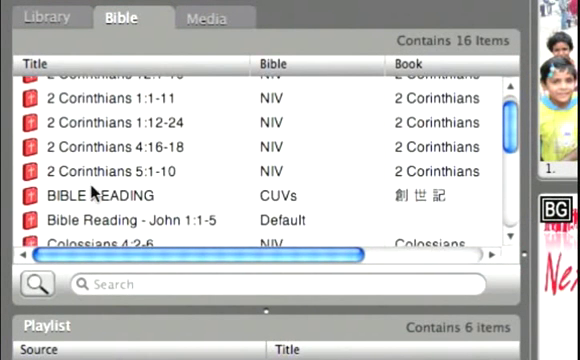
pyautogui.scroll(-3)
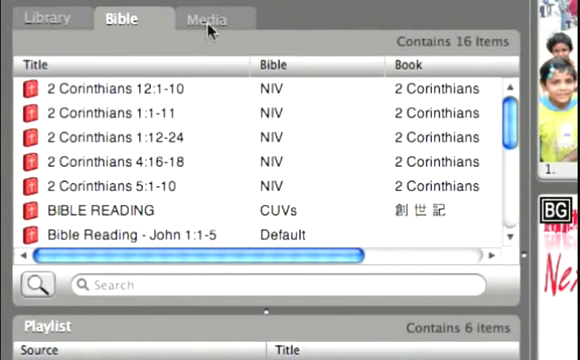
# Show the Media collection of 10 videos, such as atonement.mp4
pyautogui.click(210, 18)
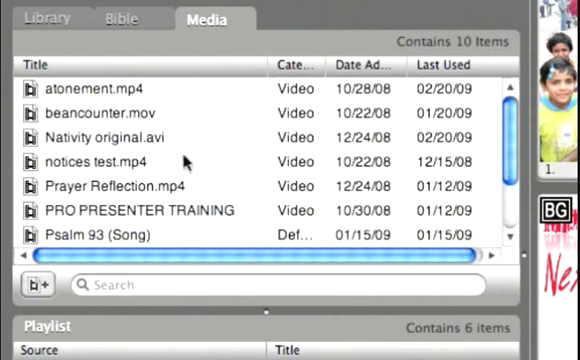
pyautogui.moveTo(185, 160)
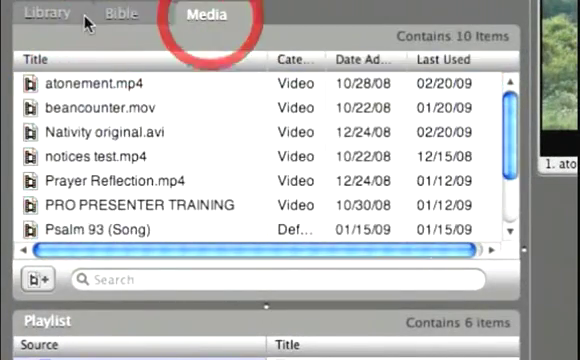
# Search the library for 'how g' in both titles and lyrics, and open How Great Is Our God
pyautogui.click(47, 12)
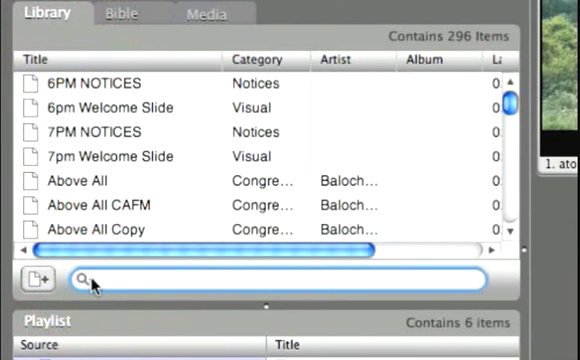
pyautogui.click(95, 276)
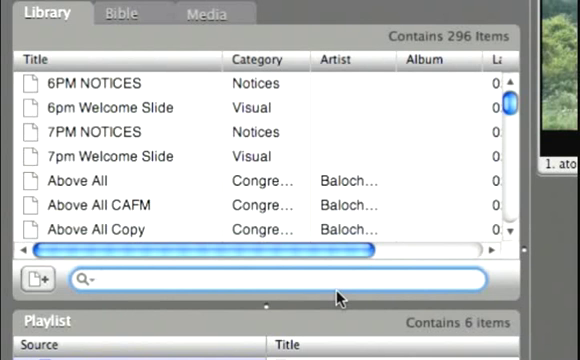
pyautogui.write('how great')
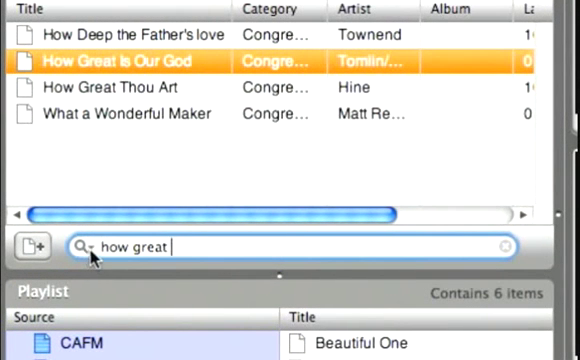
pyautogui.click(87, 246)
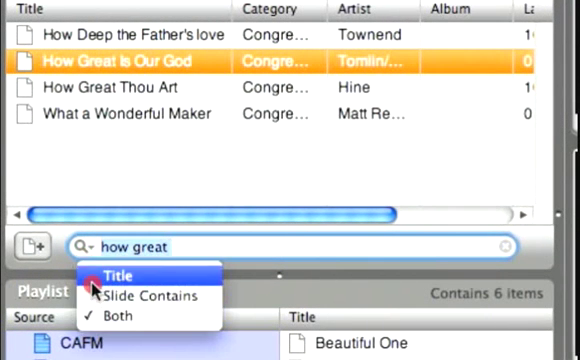
pyautogui.moveTo(120, 296)
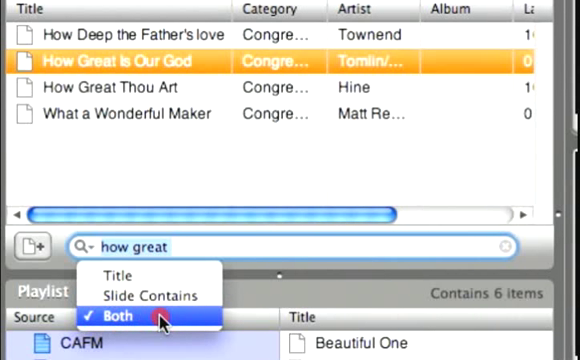
pyautogui.click(115, 316)
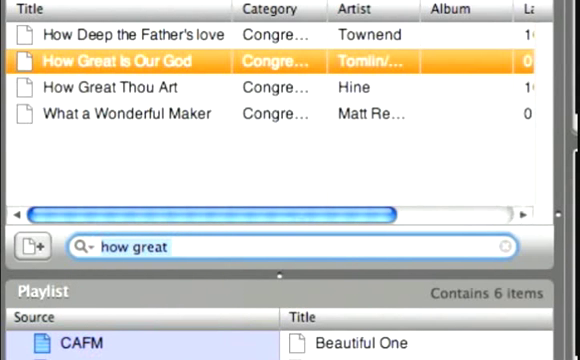
pyautogui.click(24, 246)
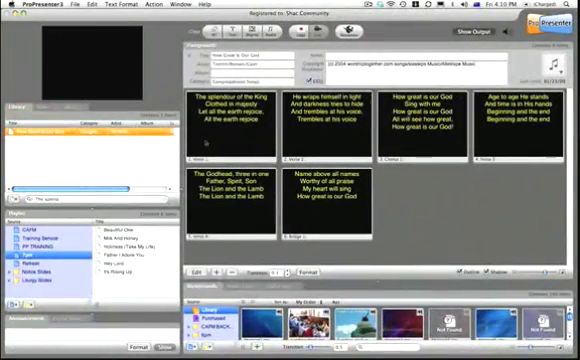
# Browse the CAFM and PP TRAINING playlists, then open 7pm and select an item
pyautogui.click(228, 120)
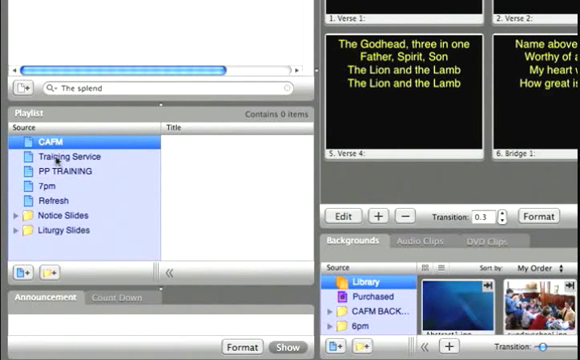
pyautogui.click(70, 156)
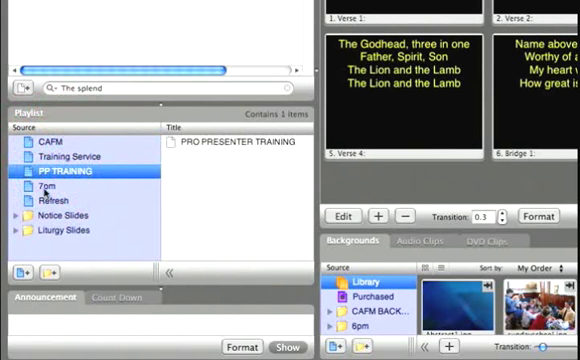
pyautogui.click(44, 184)
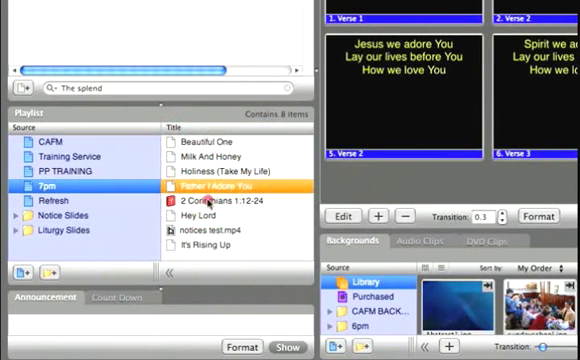
pyautogui.click(210, 218)
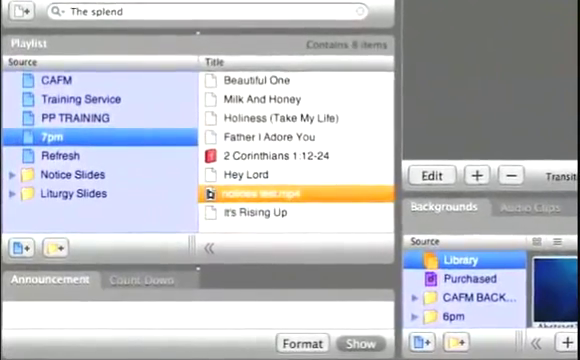
# Add a new playlist named 9am and drop How Great Is Our God into it
pyautogui.click(280, 211)
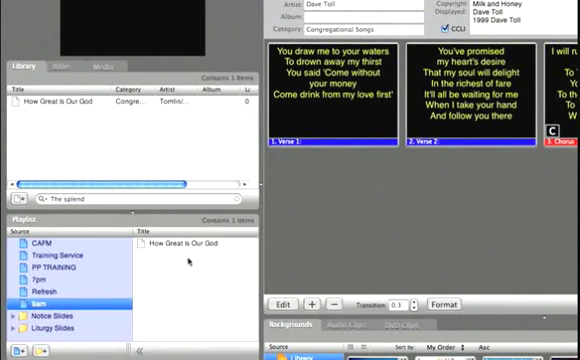
# Create a playlist folder, then expand folder 2 to show Refresh and Training Service
pyautogui.click(190, 242)
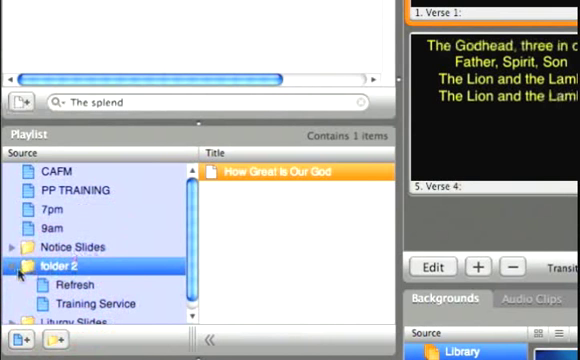
pyautogui.click(9, 275)
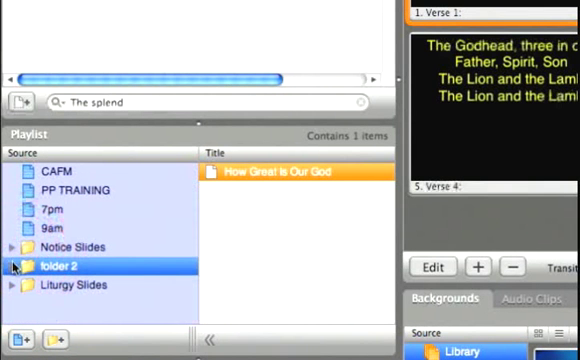
pyautogui.click(20, 275)
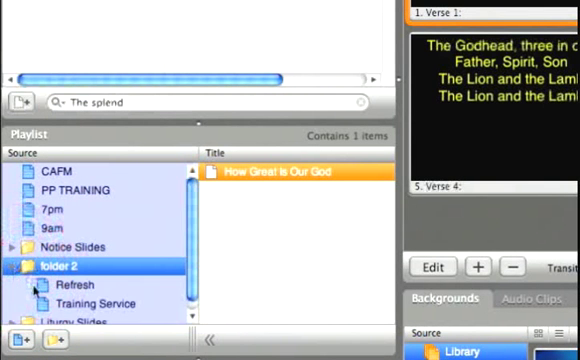
pyautogui.click(12, 265)
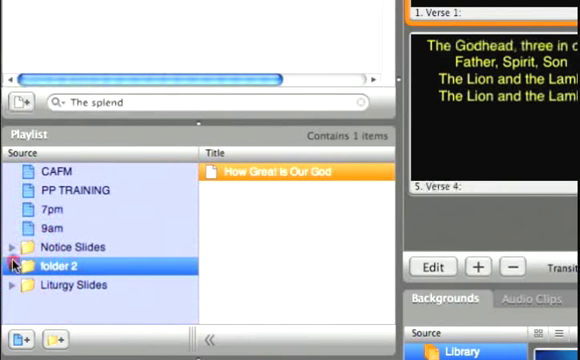
pyautogui.click(13, 266)
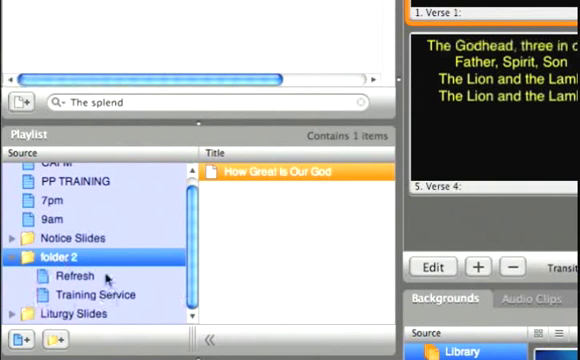
pyautogui.click(74, 286)
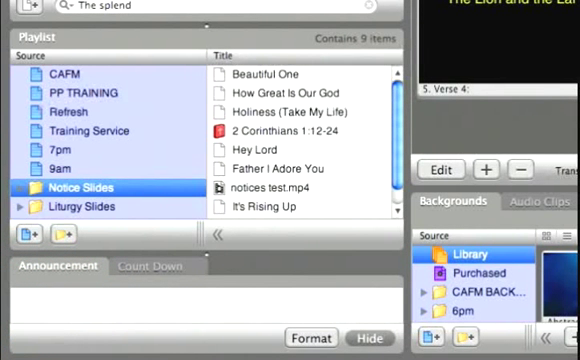
# Enter 'Car Lights On - ARW 475' in the Announcement text field
pyautogui.click(369, 338)
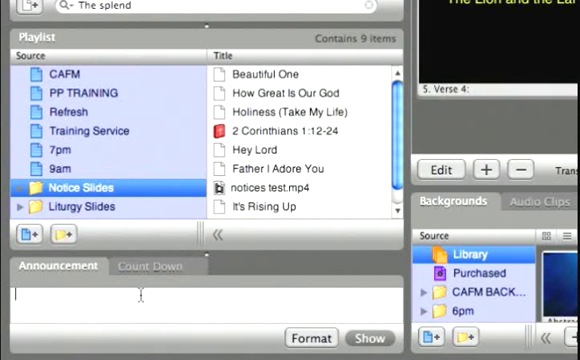
pyautogui.write('Car Lights On - ARW')
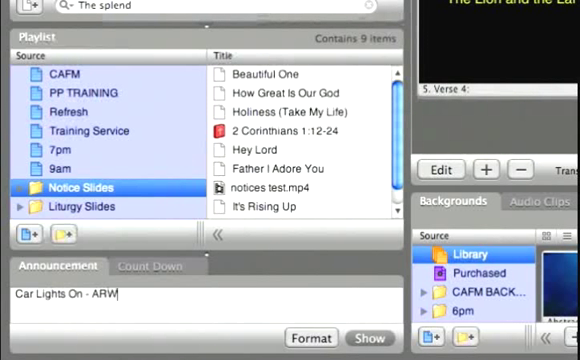
pyautogui.write('475')
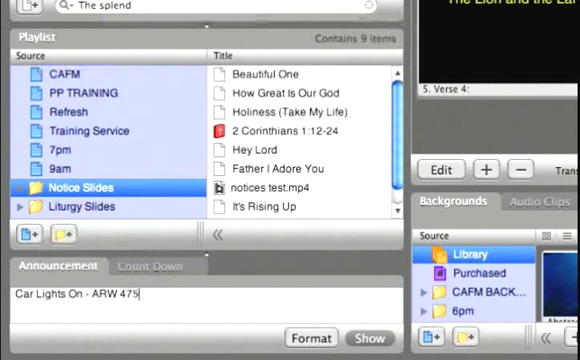
pyautogui.moveTo(238, 288)
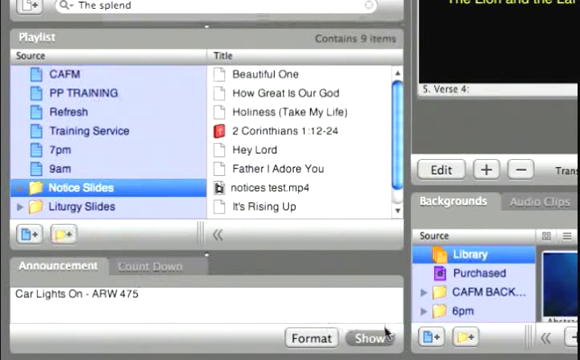
pyautogui.moveTo(370, 339)
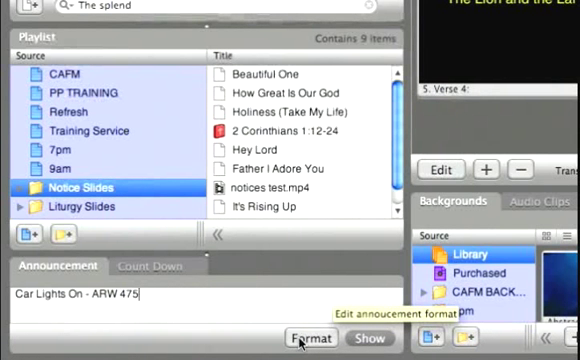
pyautogui.click(311, 337)
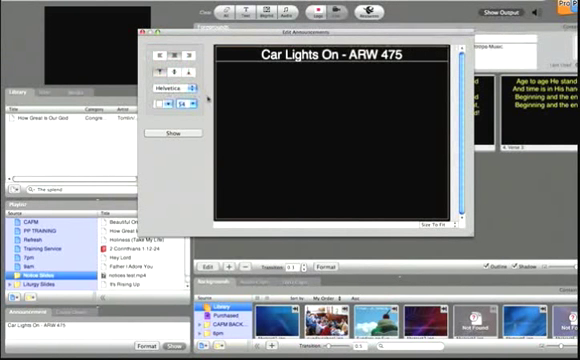
pyautogui.click(179, 104)
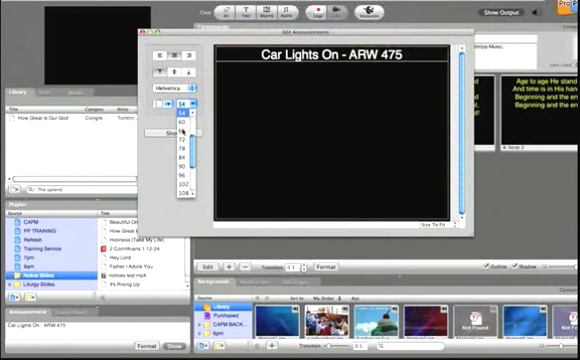
pyautogui.click(183, 121)
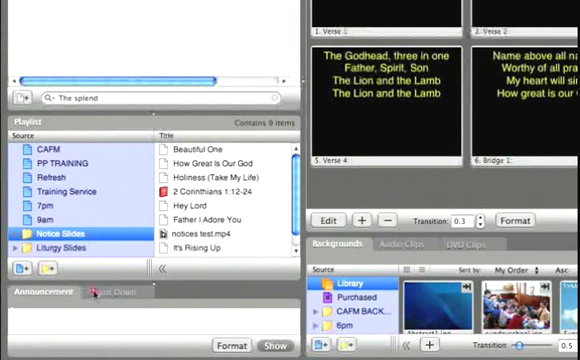
# Pick Count Down Timer on the Count Down tab, set 00:03, and start it
pyautogui.click(114, 291)
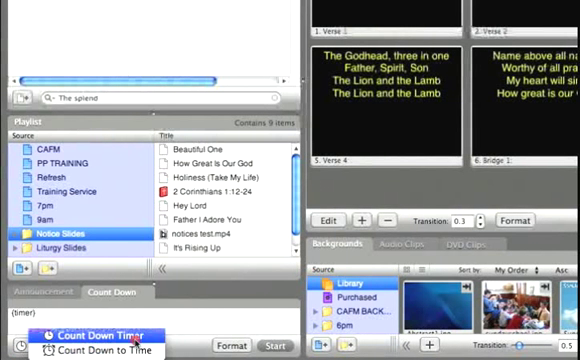
pyautogui.click(88, 335)
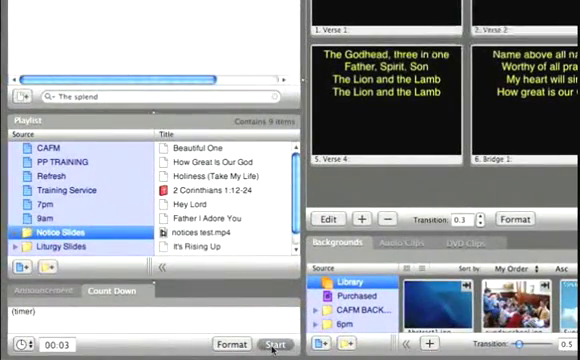
pyautogui.click(274, 344)
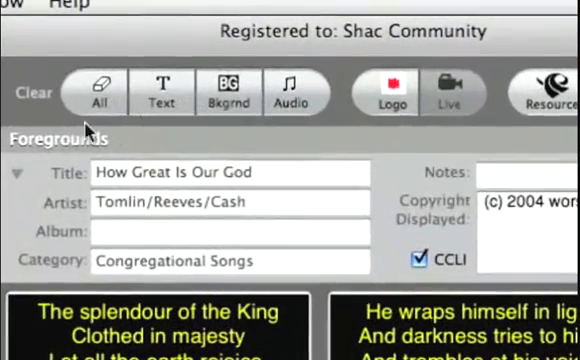
pyautogui.moveTo(20, 105)
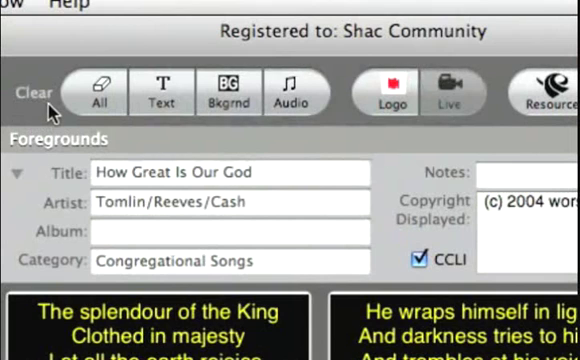
# Clear the background, then send the Verse 1 slide of How Great Is Our God live
pyautogui.click(99, 92)
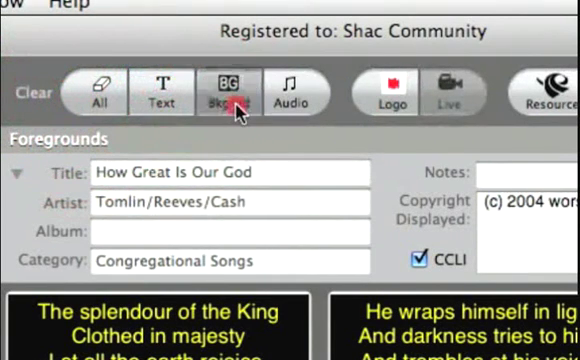
pyautogui.moveTo(310, 115)
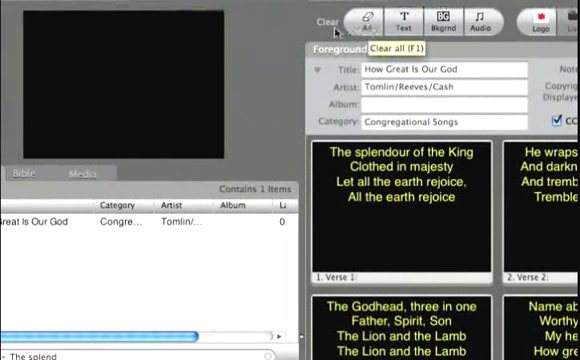
pyautogui.moveTo(230, 122)
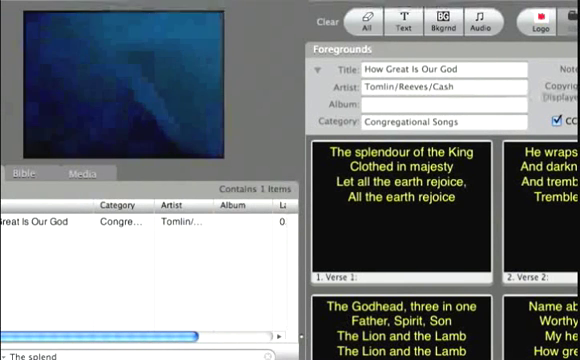
pyautogui.click(404, 215)
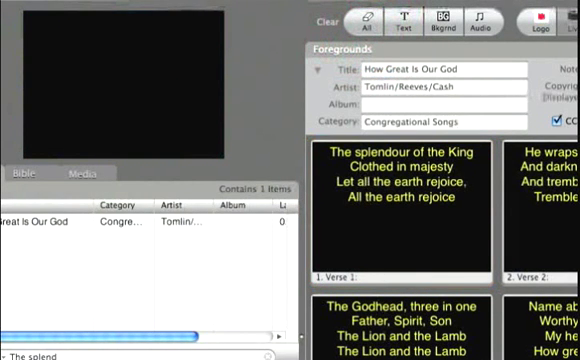
pyautogui.click(398, 205)
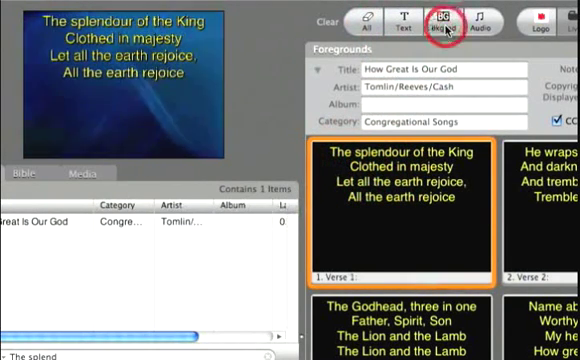
# Use Clear Bkgnd, then Clear All (F1), then display the church logo
pyautogui.click(437, 19)
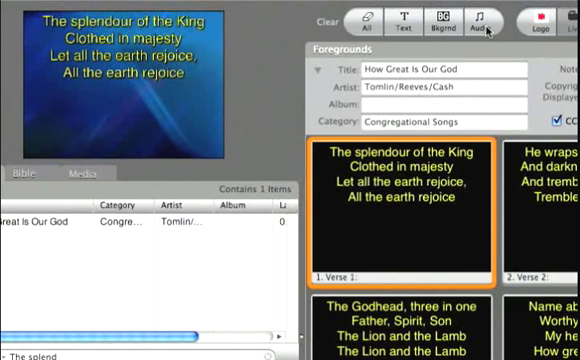
pyautogui.moveTo(60, 103)
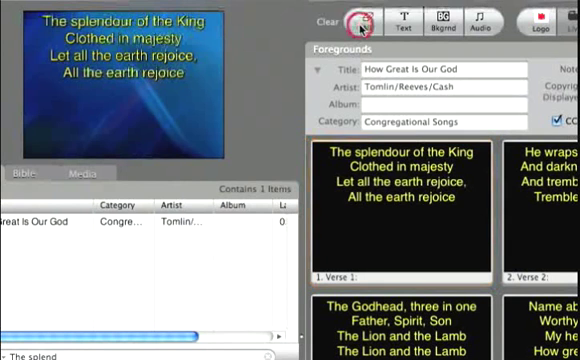
pyautogui.click(355, 20)
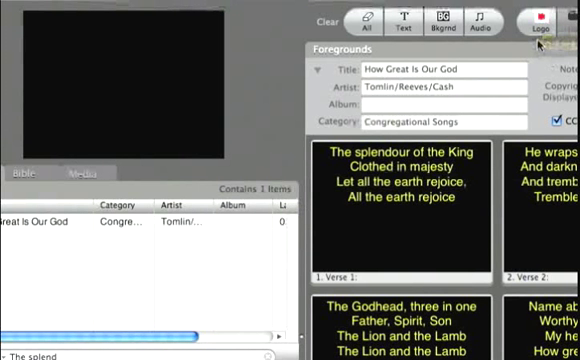
pyautogui.click(546, 20)
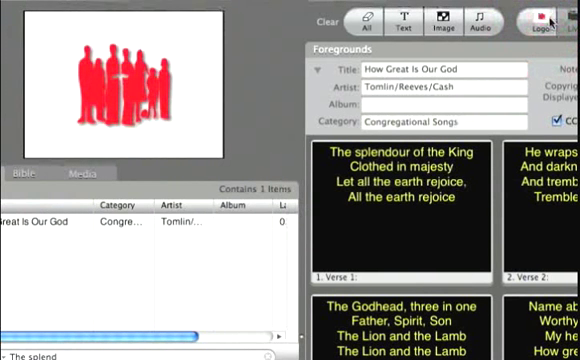